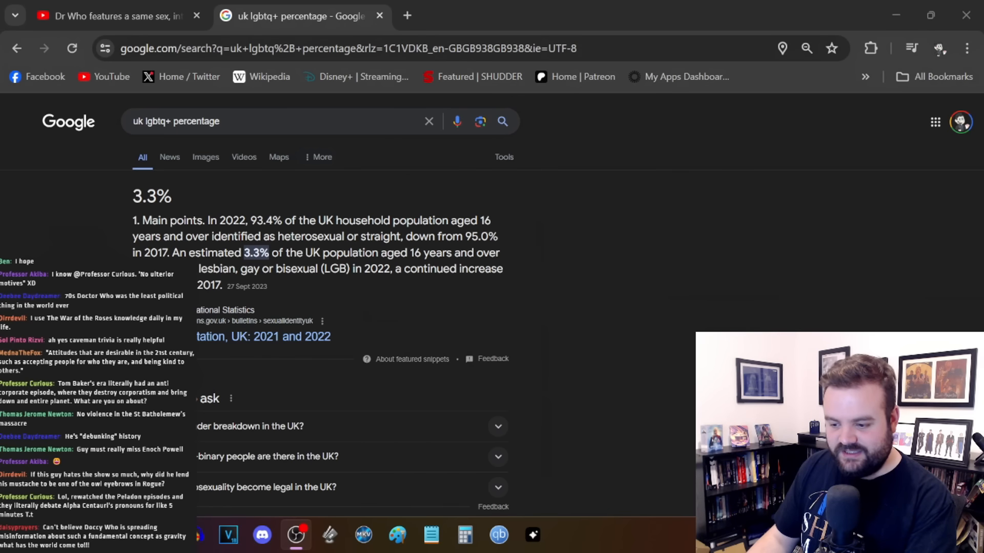
# Switch back to the History Debunked Doctor Who same-sex kiss video tab and watch it
pyautogui.click(102, 16)
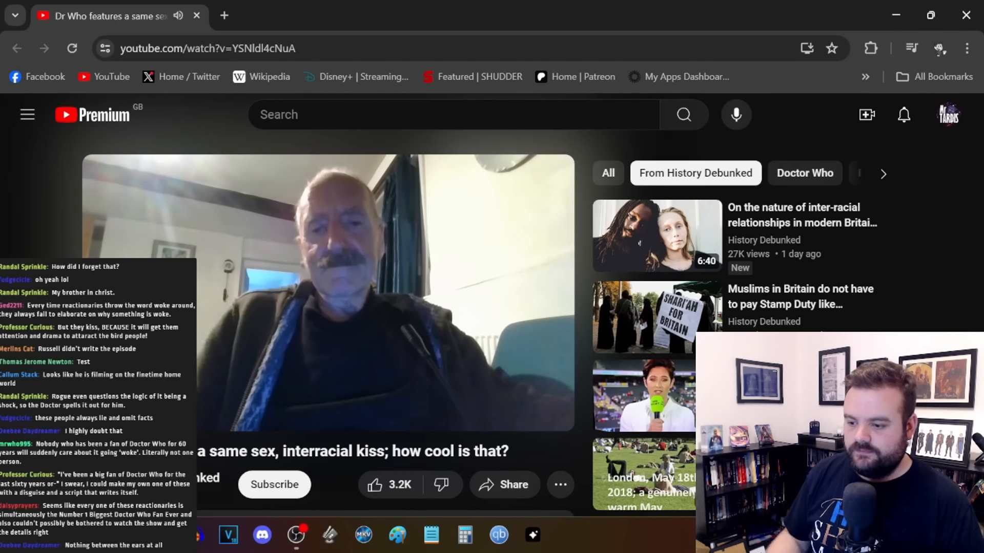
# Scroll through the comments to the one quoting Orwell's 1984 on rewritten history
pyautogui.scroll(-3)
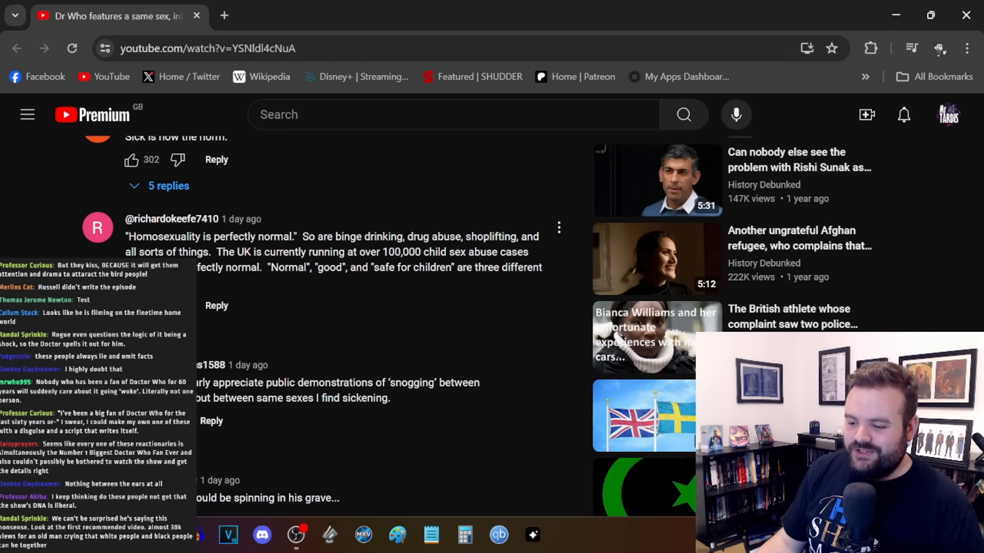
pyautogui.scroll(-3)
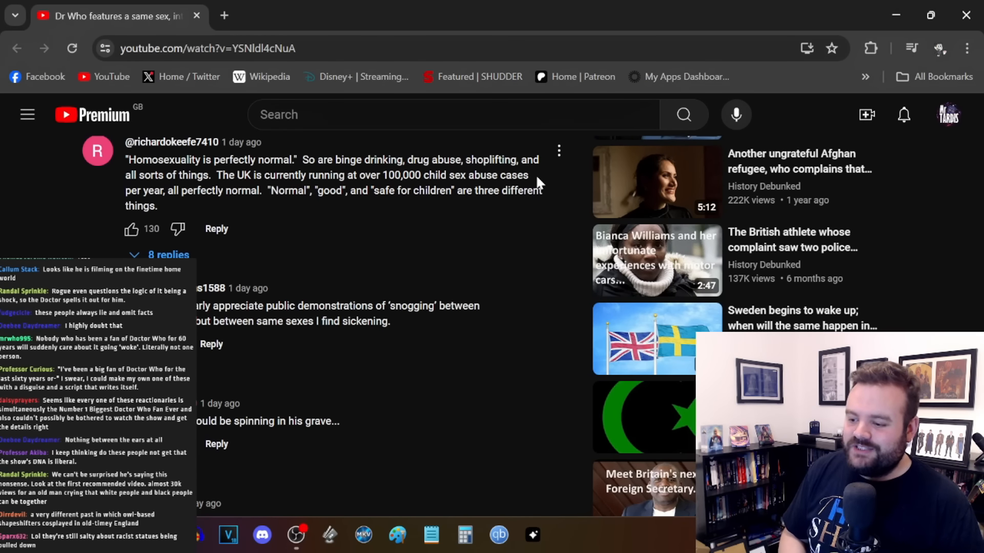
pyautogui.scroll(-3)
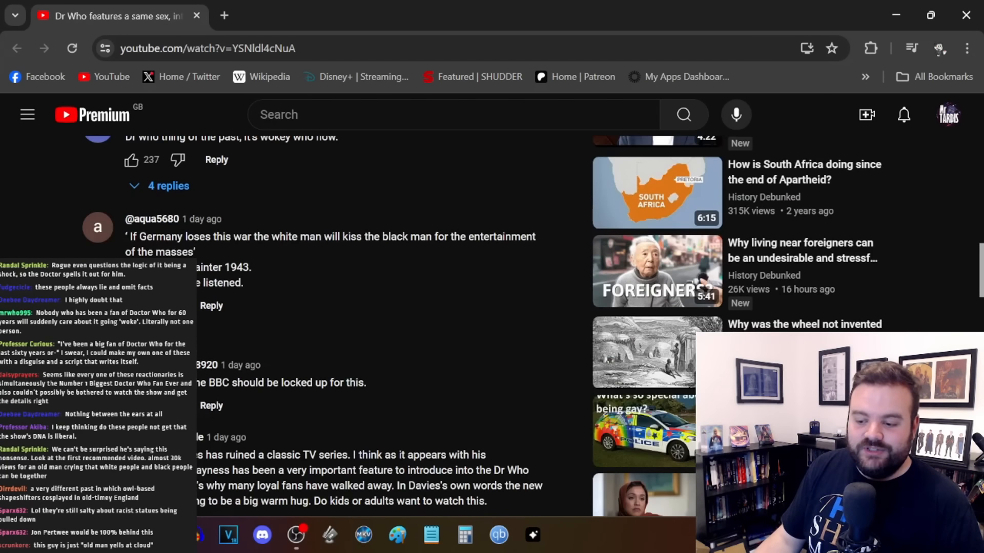
pyautogui.scroll(-3)
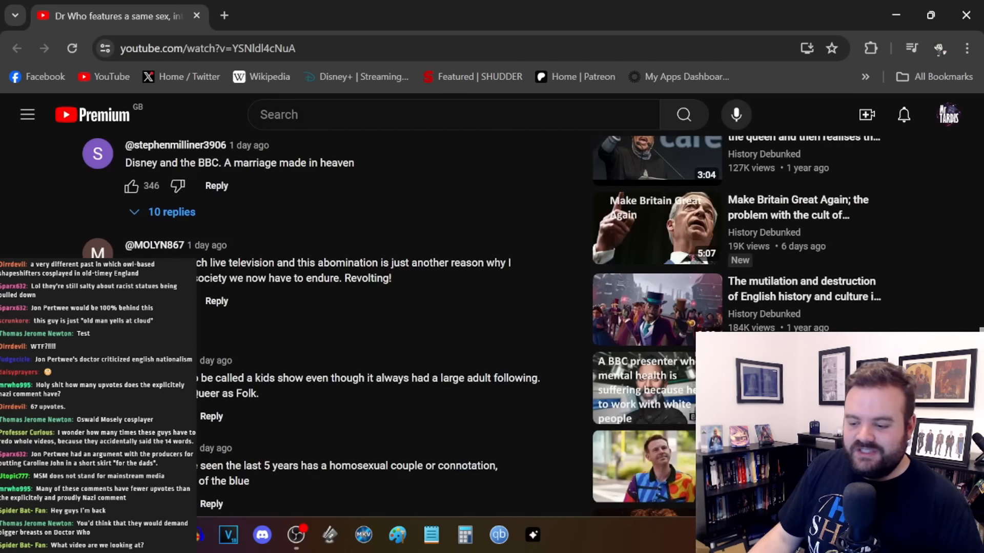
pyautogui.scroll(-3)
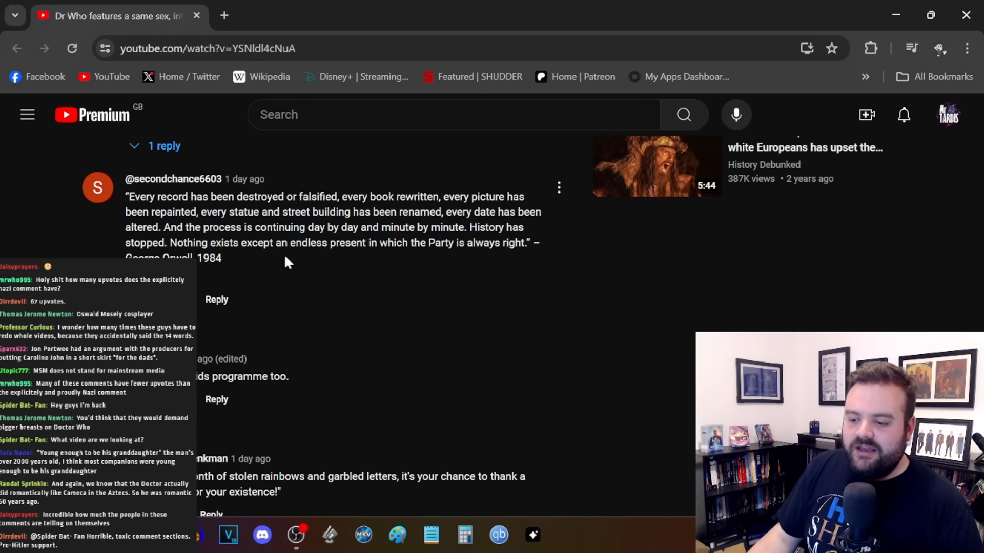
# Scroll down to the Paw Patrol comment about mayors in children's television
pyautogui.scroll(-3)
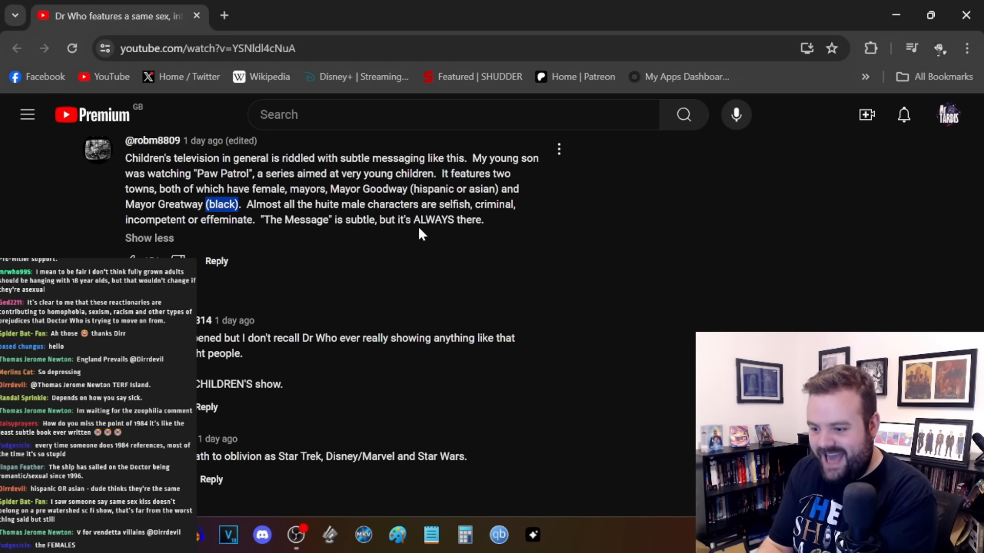
# Scroll down to the comment about William Hartnell never performing such a scene
pyautogui.scroll(-3)
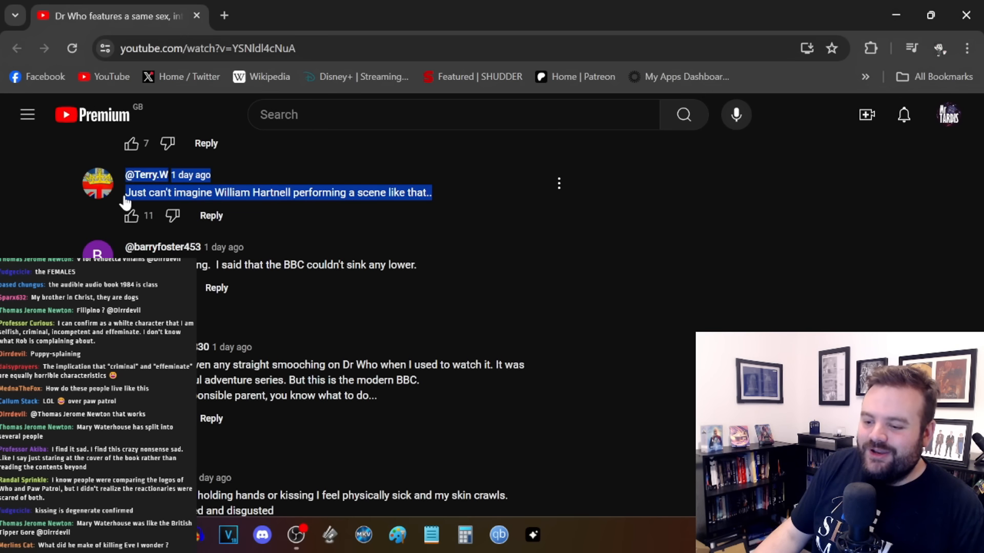